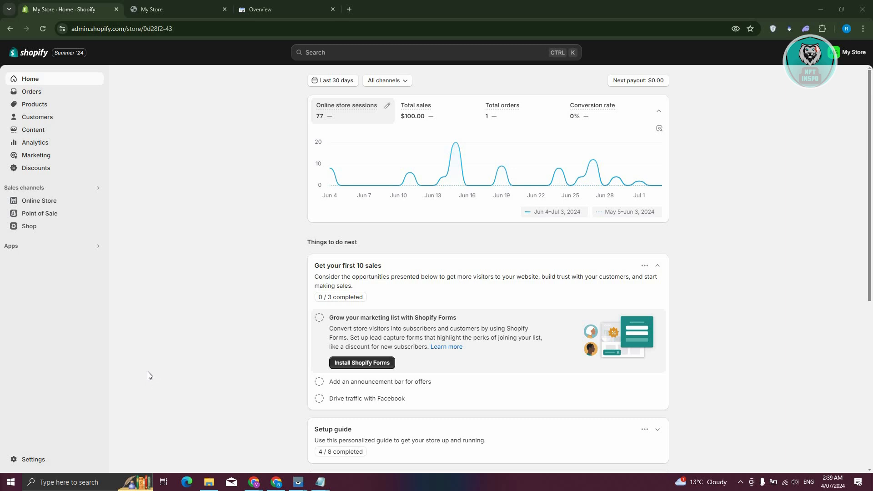
pyautogui.moveTo(127, 53)
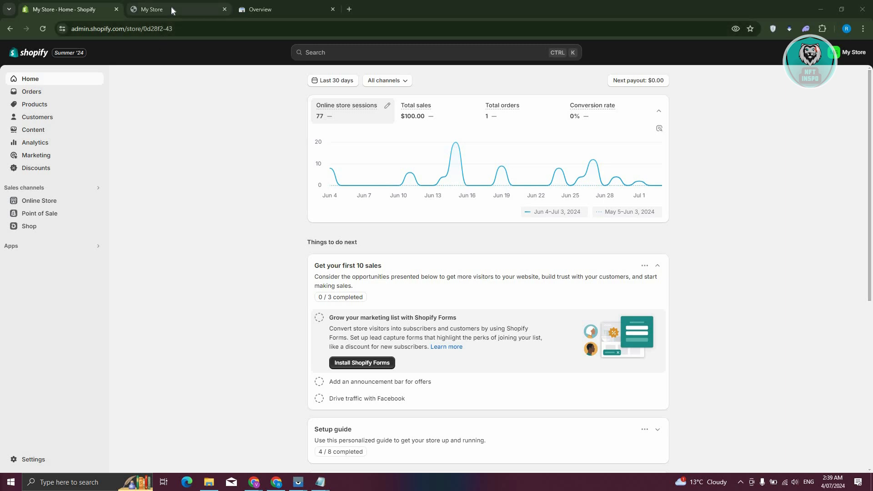
# - Copy the live storefront's myshopify.com web address from the My Store tab
pyautogui.click(151, 9)
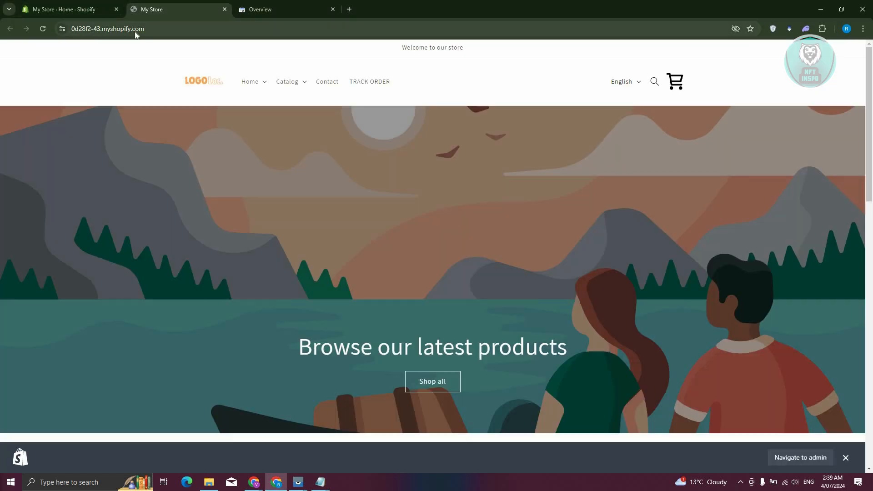
pyautogui.rightClick(107, 28)
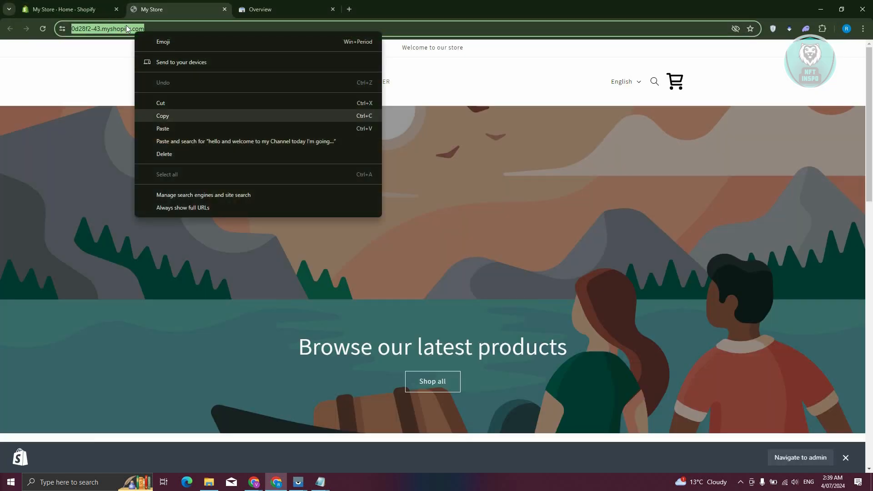
pyautogui.click(127, 90)
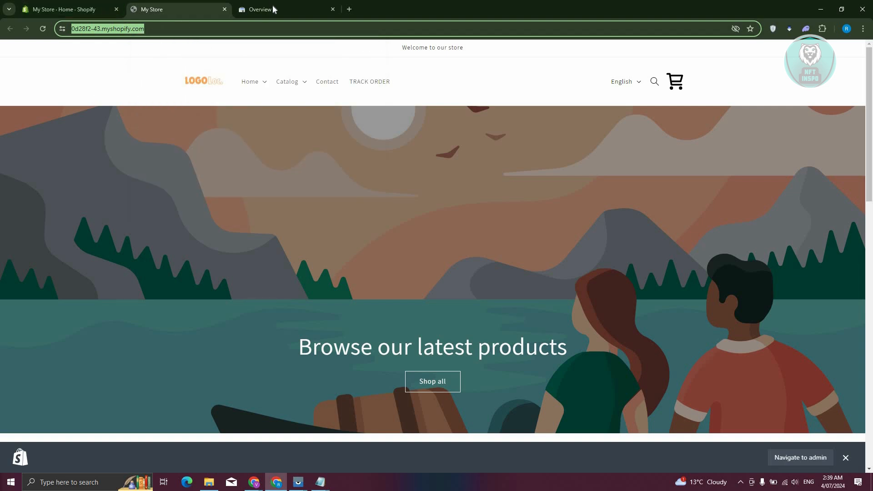
# - Switch to the Search Console overview and dismiss the property list, keeping pantheonsite.io current
pyautogui.click(259, 9)
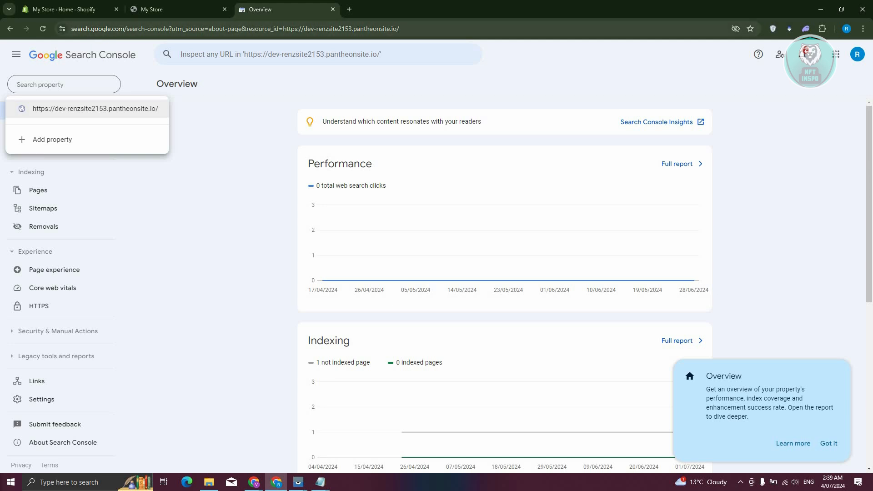
pyautogui.moveTo(247, 211)
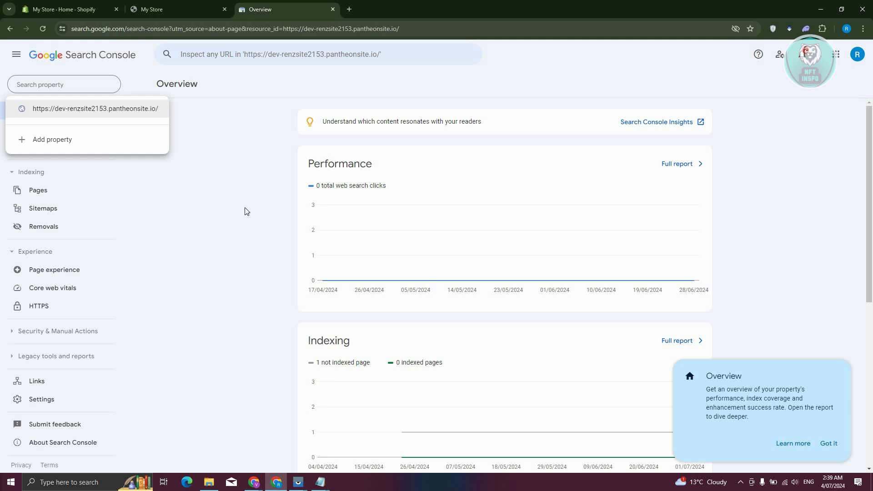
pyautogui.click(95, 108)
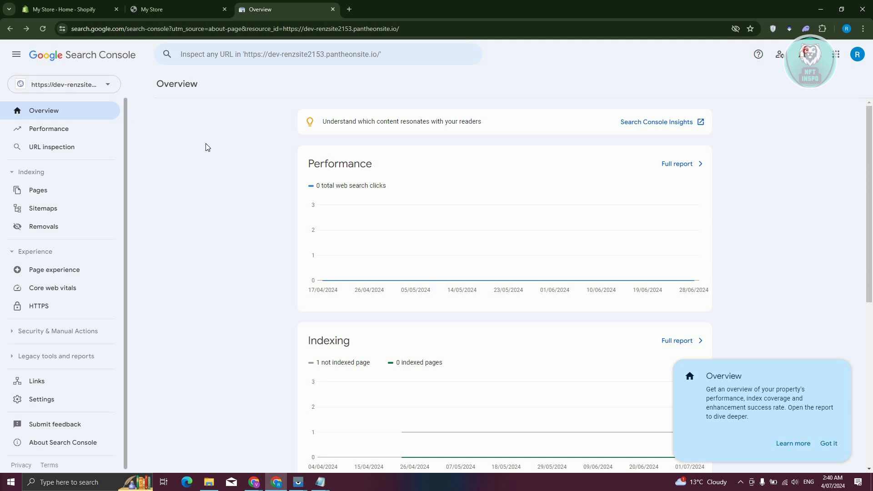
pyautogui.moveTo(184, 77)
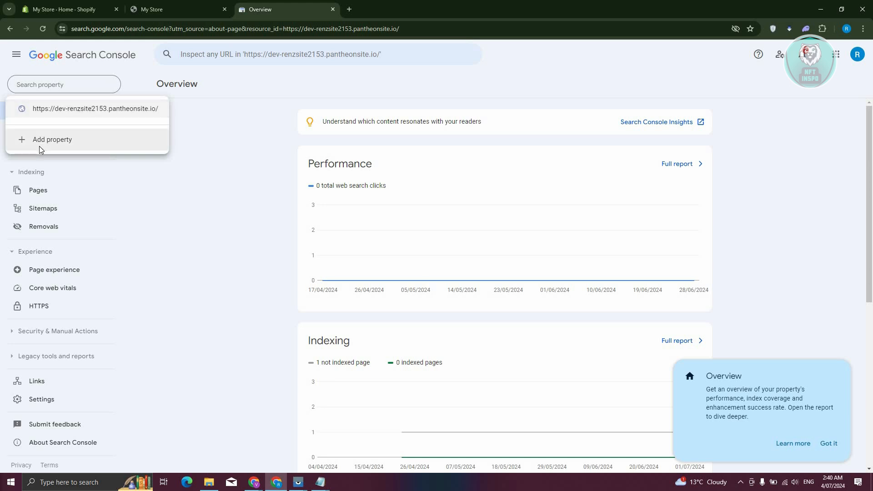
pyautogui.click(53, 141)
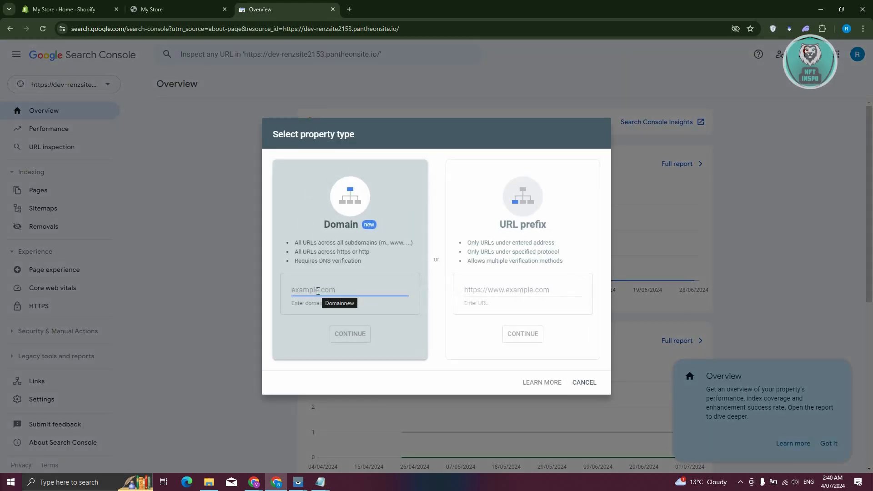
pyautogui.write('https://0d28f2-43.myshopify.com/')
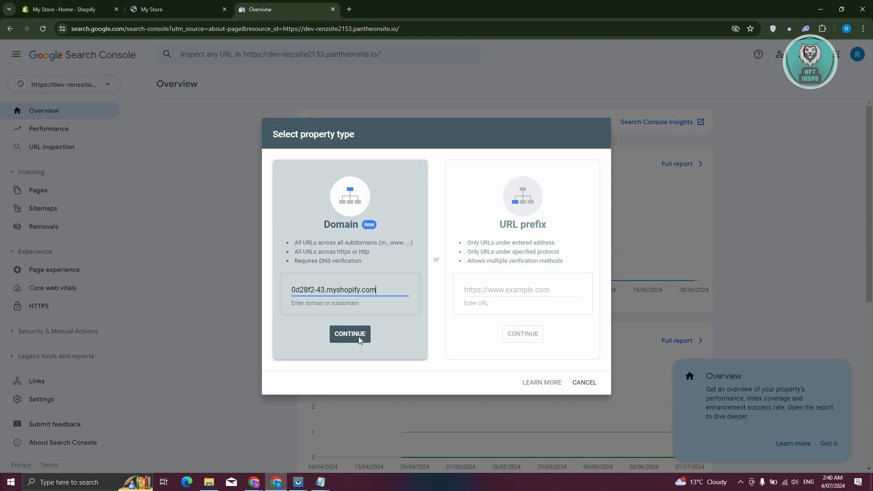
# - Continue to the DNS TXT verification instructions for 0d28f2-43.myshopify.com
pyautogui.click(350, 333)
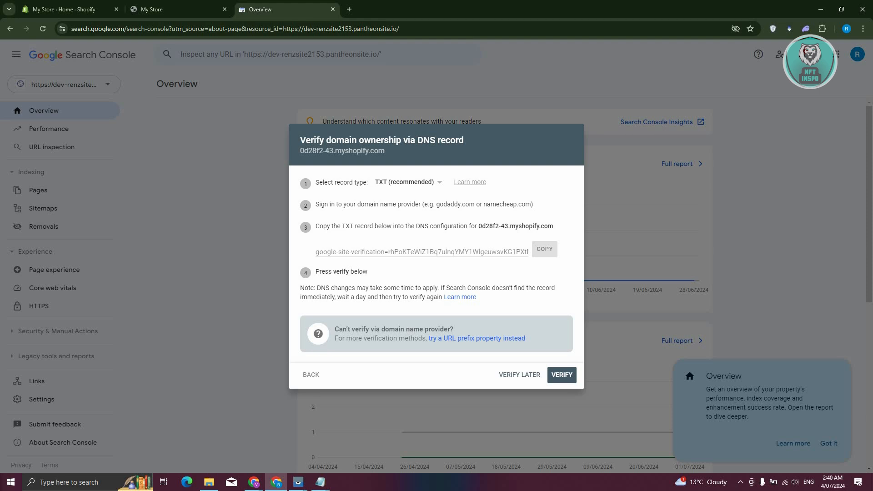
pyautogui.moveTo(453, 316)
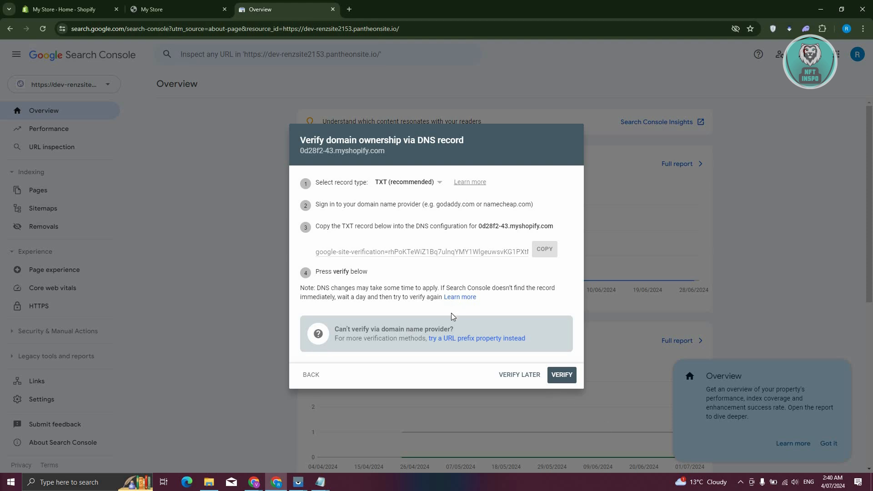